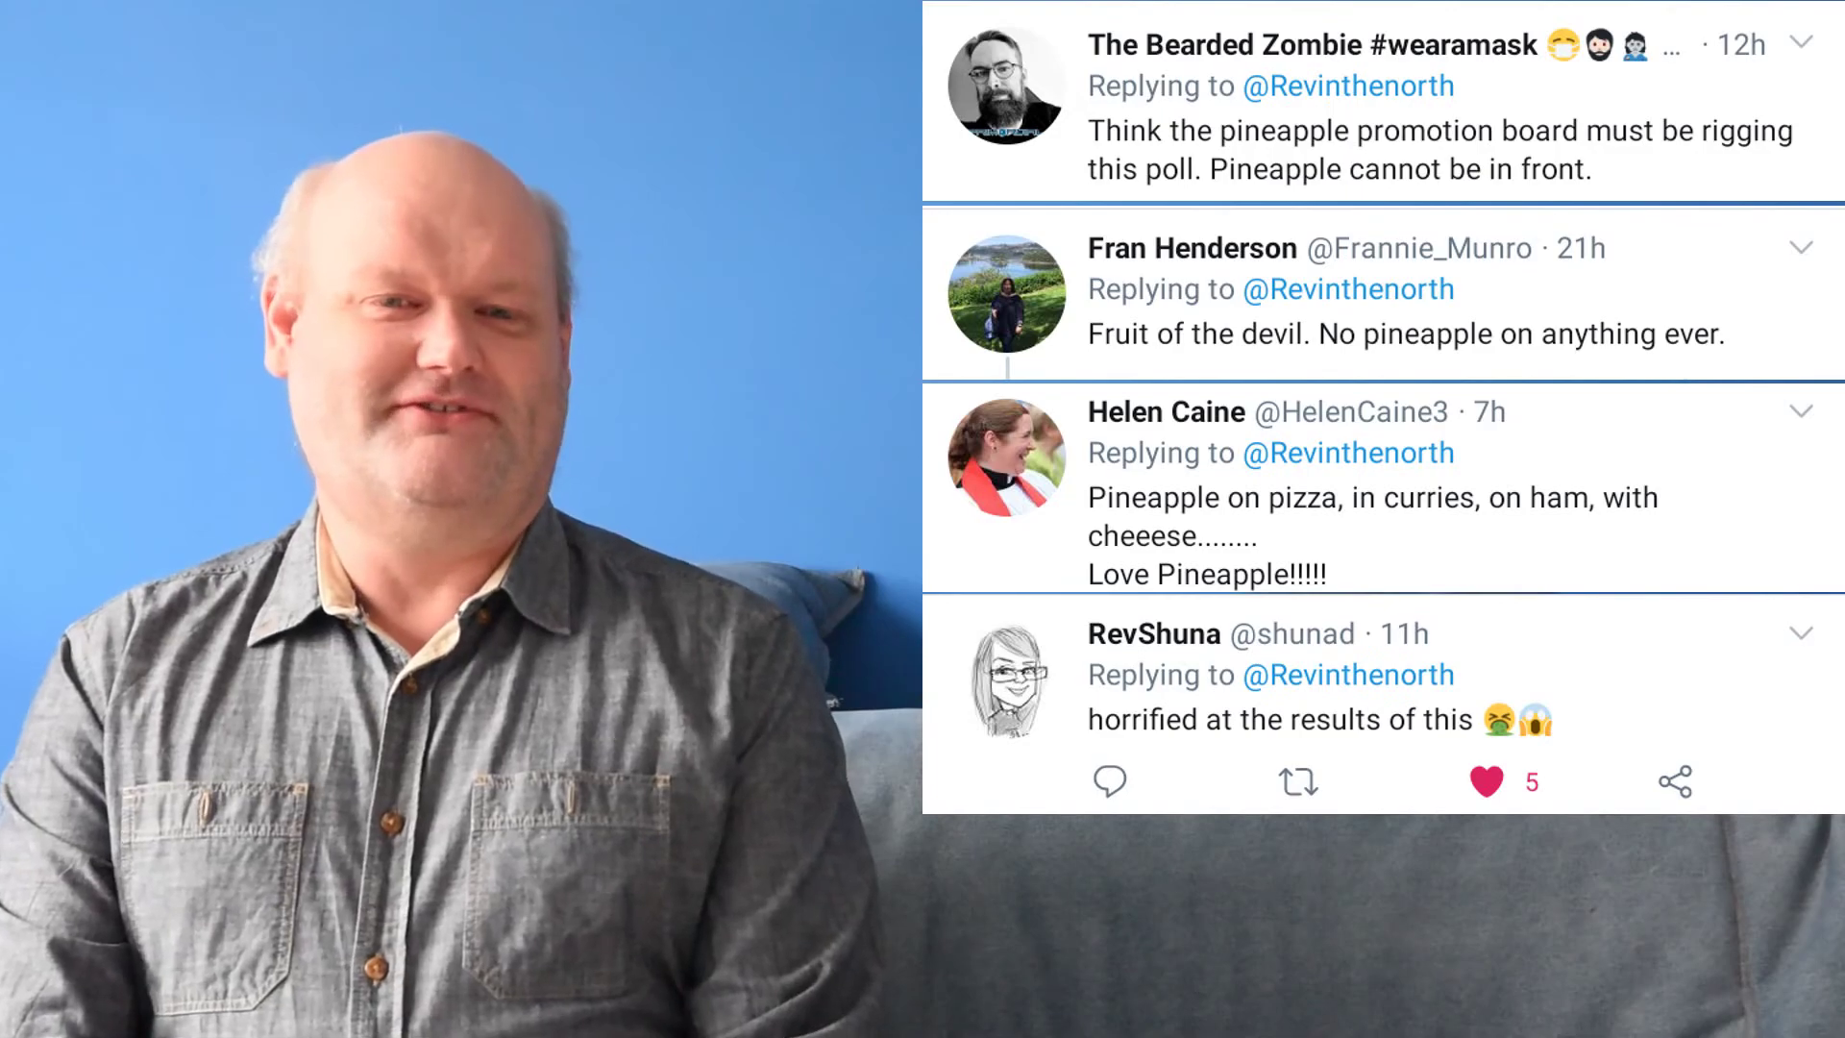
scroll("down", 3)
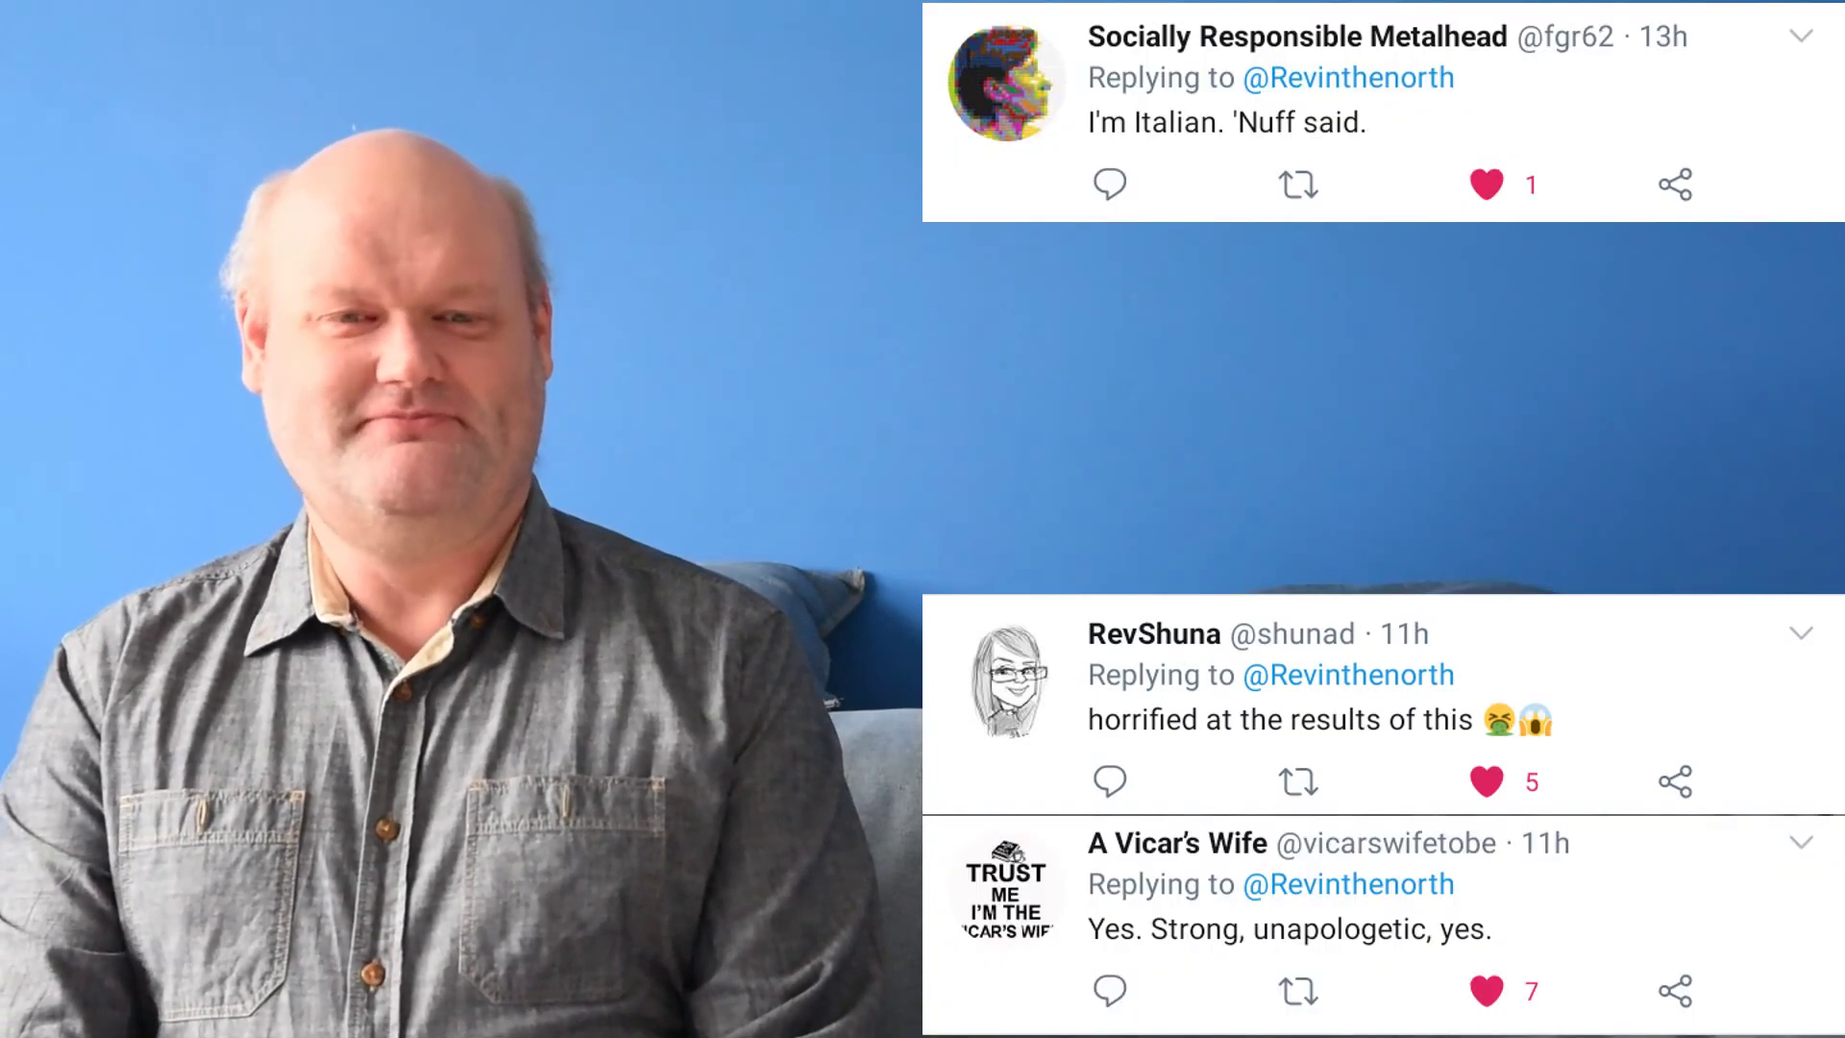